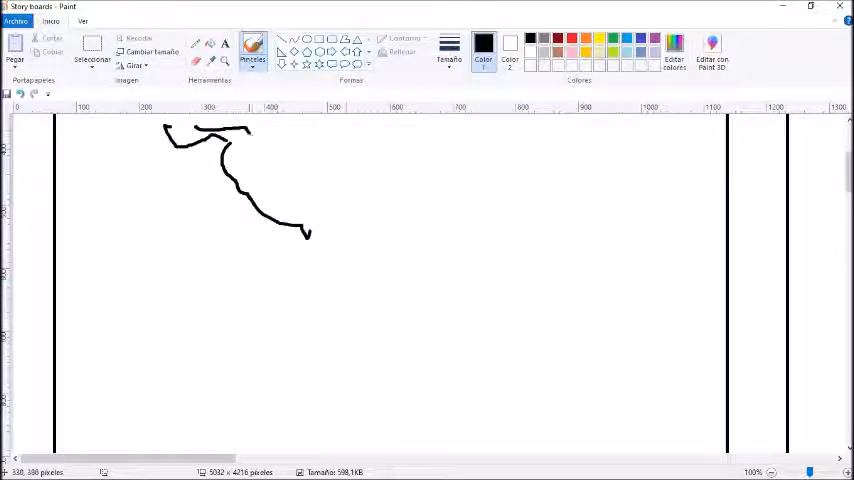
Step: Sketch a black pencil girl with long hair, a dress and a smiling face
left_click_drag(310, 235, 390, 440)
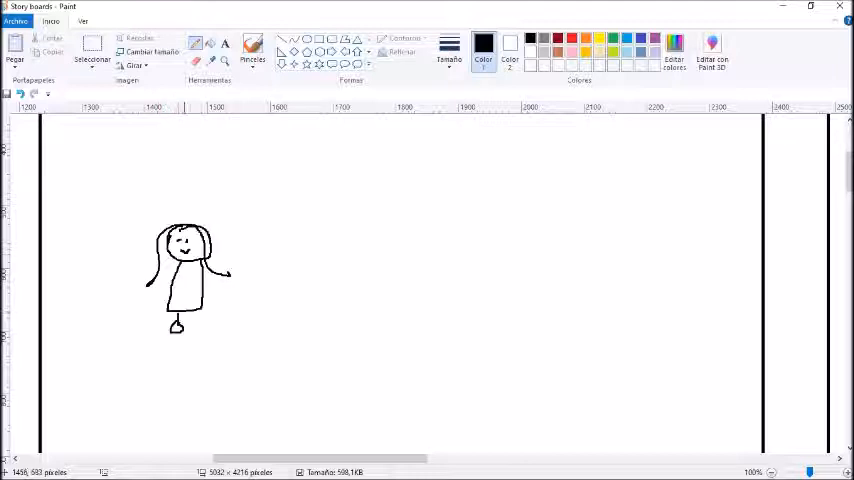
Step: Draw the house, two girls and a bearded man saying 'you two are traveling with me!'
left_click_drag(205, 275, 200, 320)
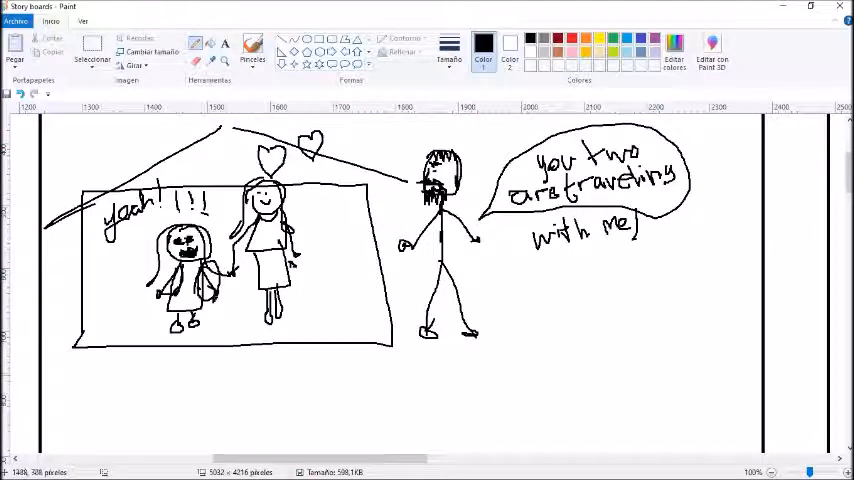
scroll("right", 3)
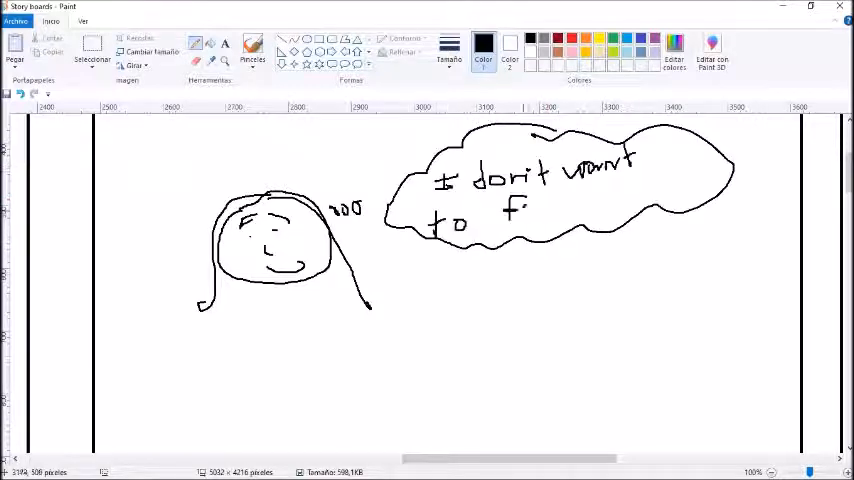
Step: Sketch the 'November' ship with portholes and ladder, plus a girl waving 'bye' by a suitcase
left_click_drag(445, 300, 570, 390)
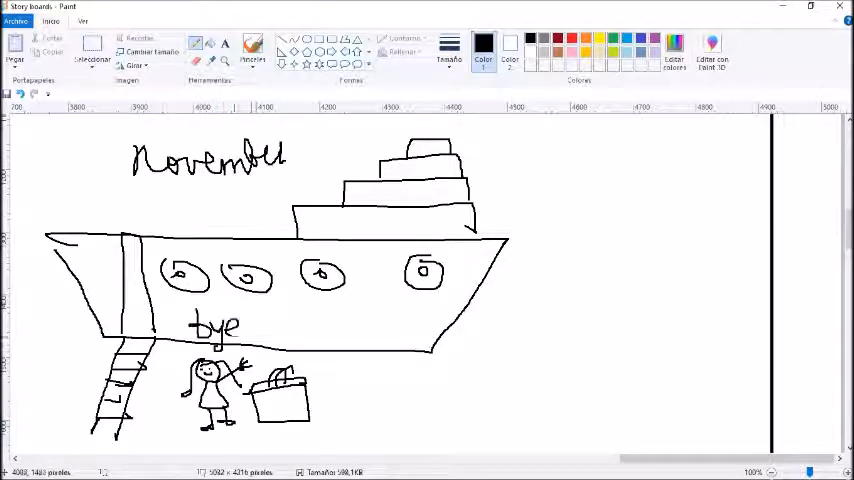
Step: Draw a black boat with a queasy girl aboard and 'dizzy', then blue waves
left_click_drag(180, 310, 260, 340)
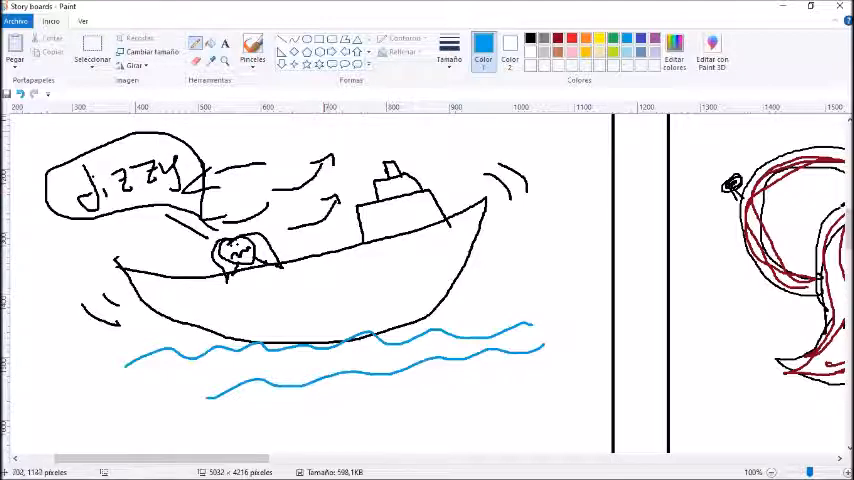
Step: Move the canvas to the blank panel and set black as Color 1
left_click_drag(320, 135, 460, 130)
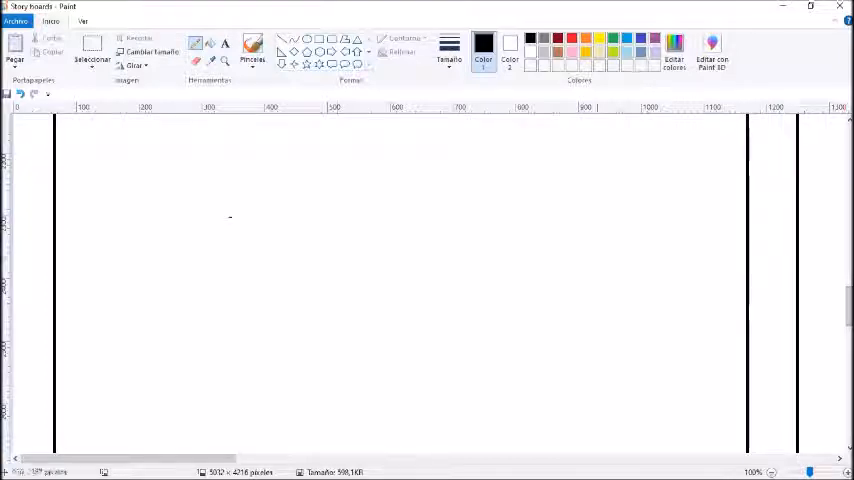
Step: Draw the Panama canal with cargo ship, red heart and binocular girl, then start the map
left_click_drag(320, 270, 610, 260)
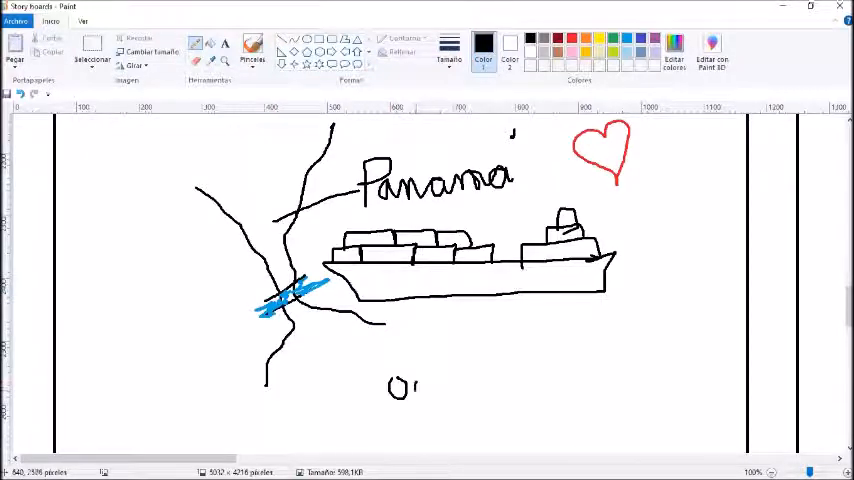
left_click_drag(410, 380, 440, 390)
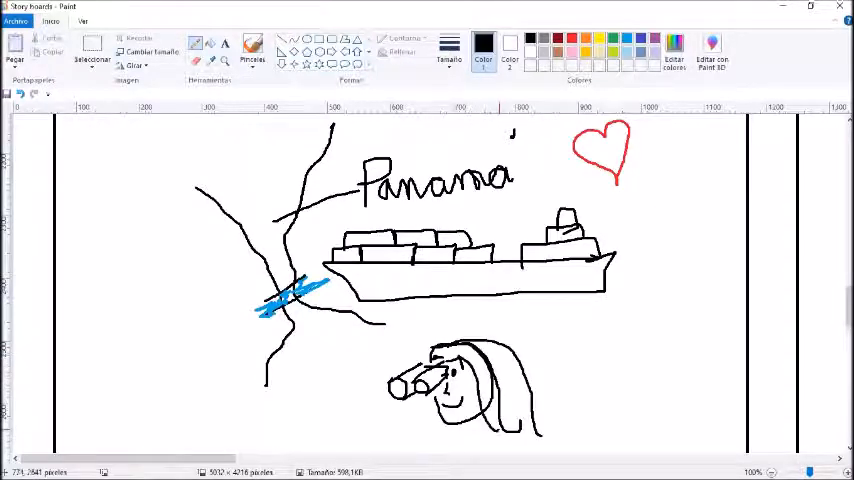
scroll("right", 3)
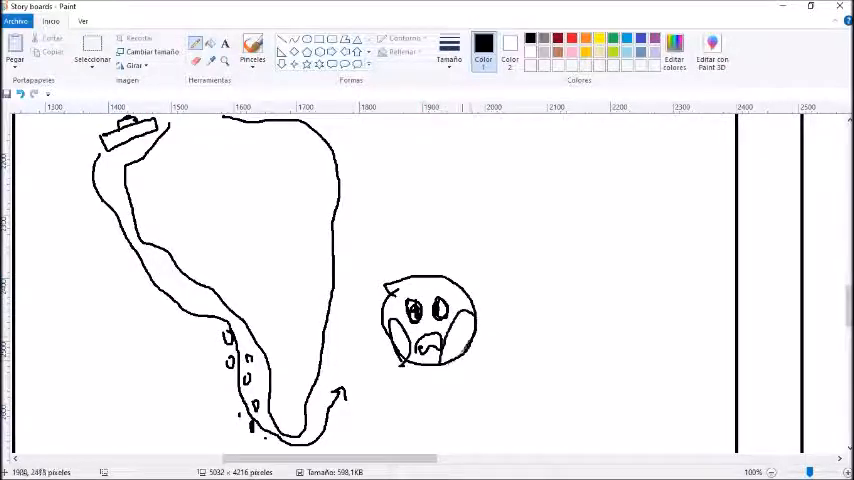
Step: Label Brazil and Santos, add 'cold' and '0°', and fill the sea blue and peaks brown
left_click_drag(502, 250, 520, 270)
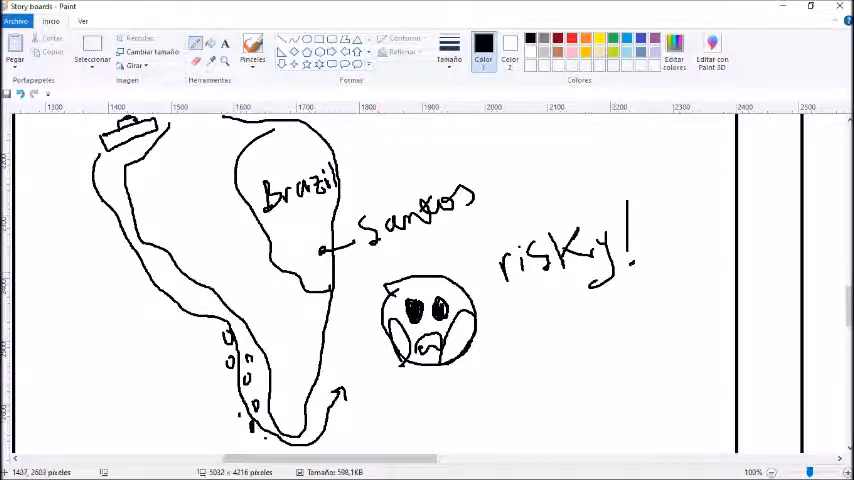
left_click_drag(58, 300, 108, 340)
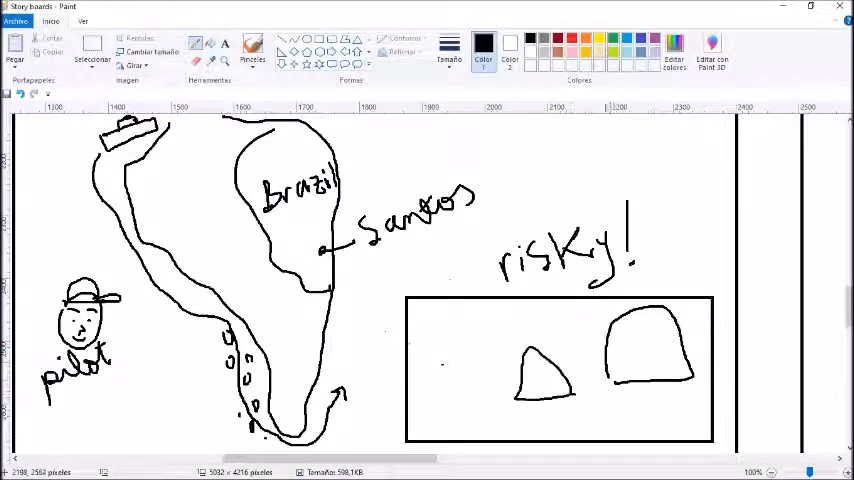
left_click_drag(430, 360, 700, 352)
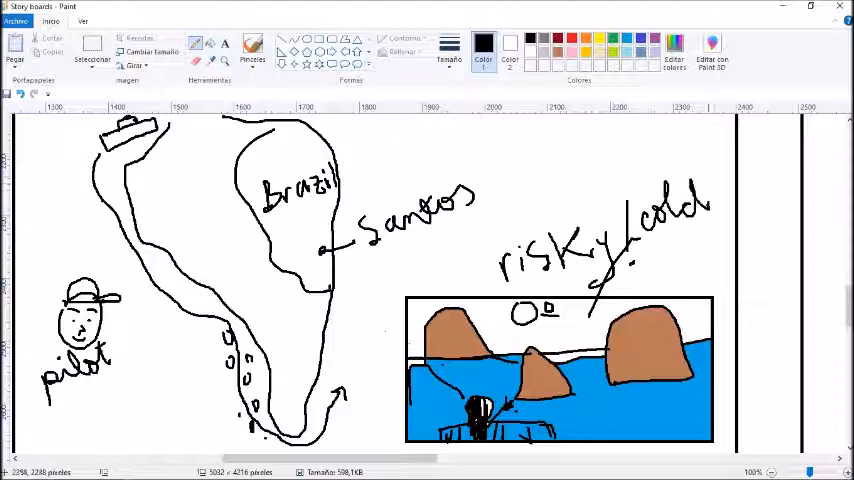
Step: Scroll the canvas three notches right past the finished South America map
scroll("right", 3)
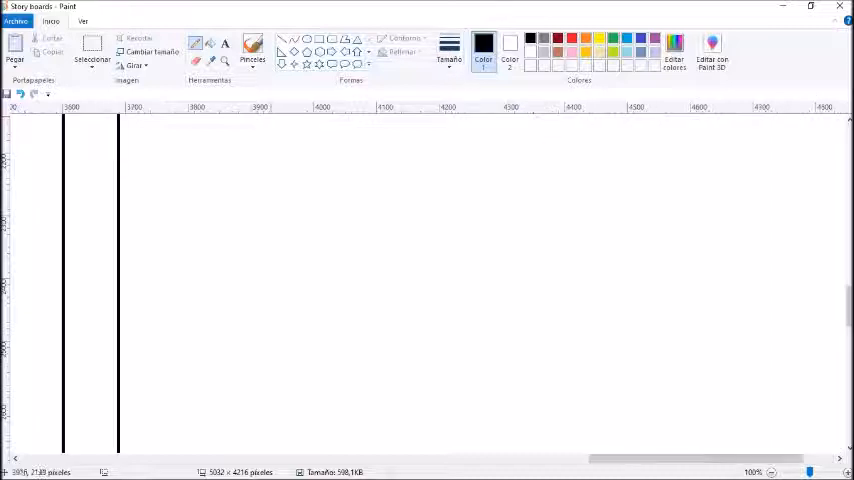
Step: Frame a new panel and sketch two girls, a man at a table, and a 'movies' computer
left_click_drag(177, 142, 557, 355)
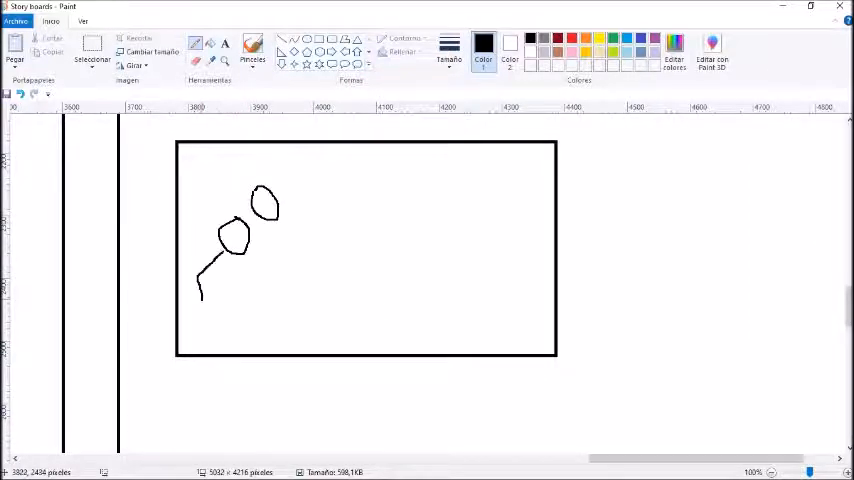
left_click_drag(235, 245, 275, 280)
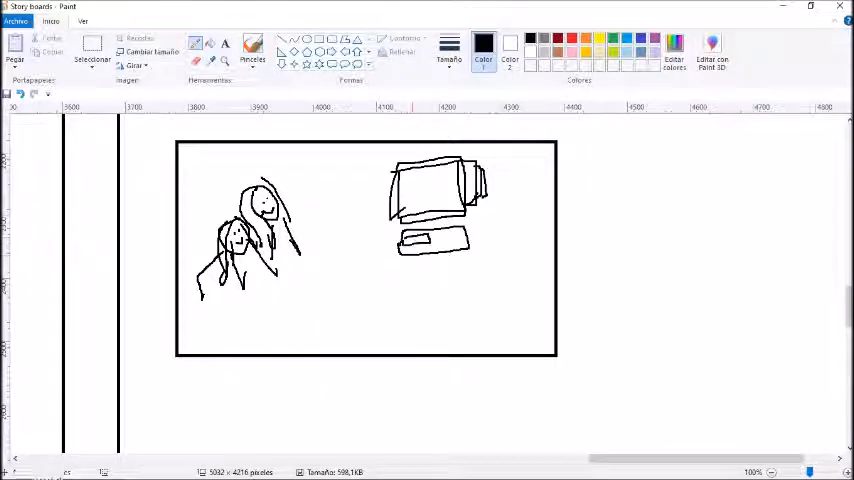
left_click_drag(420, 270, 455, 275)
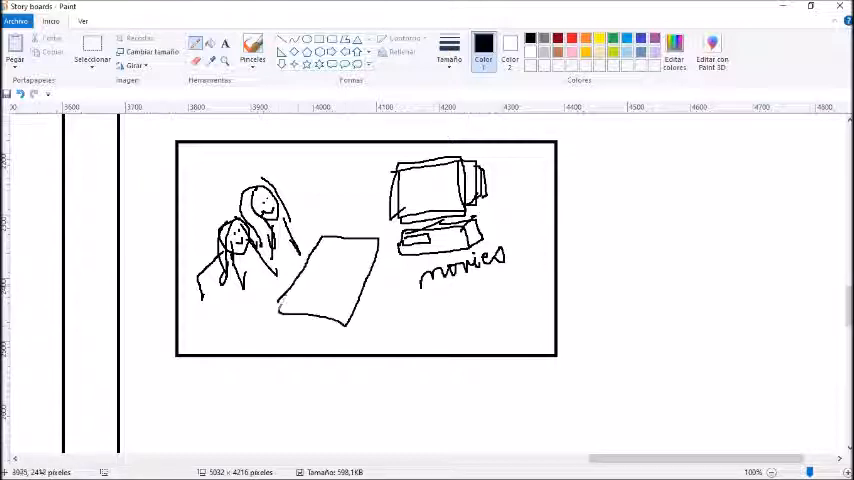
left_click_drag(322, 262, 338, 278)
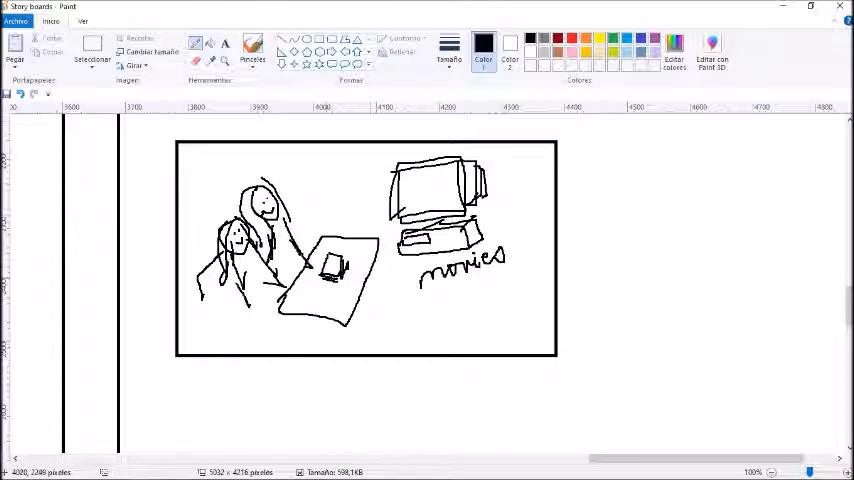
left_click_drag(320, 160, 335, 200)
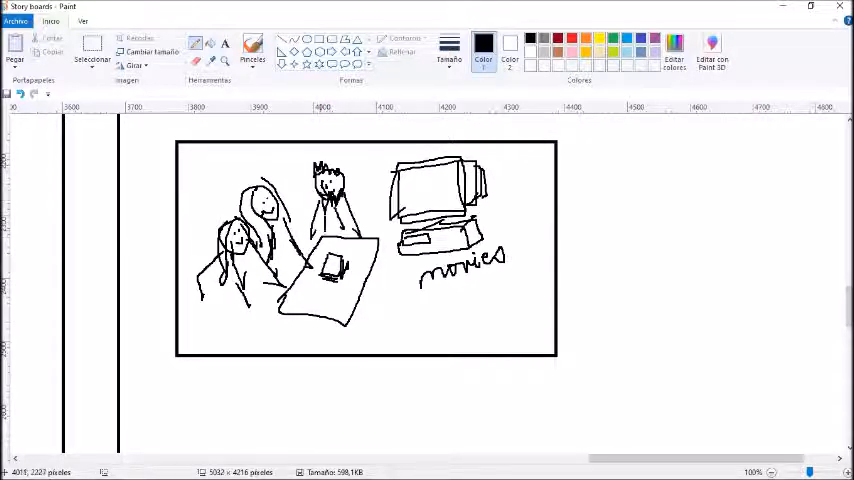
left_click_drag(578, 147, 830, 360)
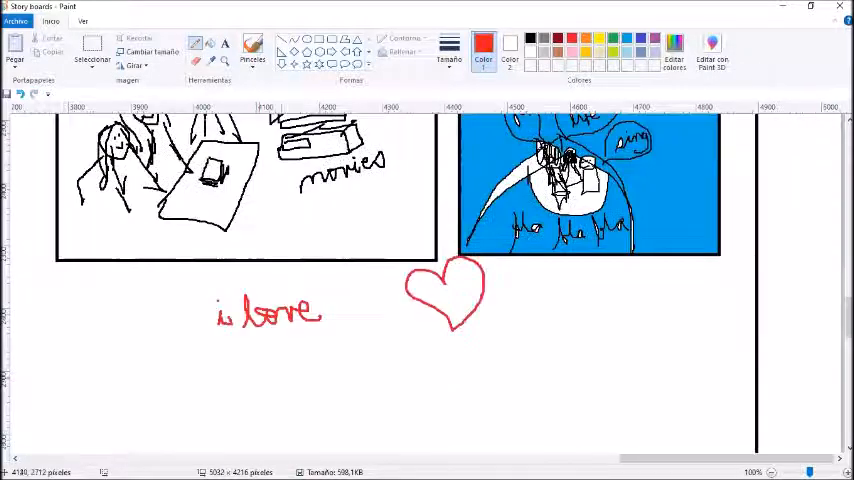
Step: Handwrite a red word starting with 'm' beneath 'i love' and the heart
left_click_drag(200, 385, 230, 380)
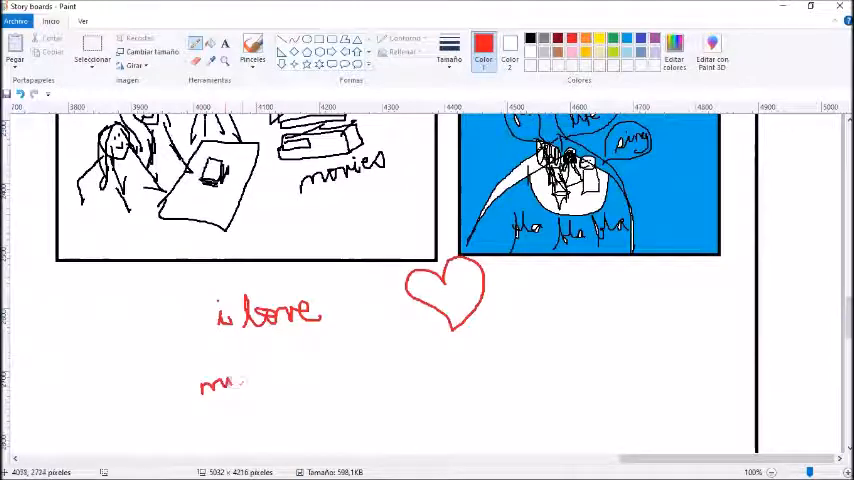